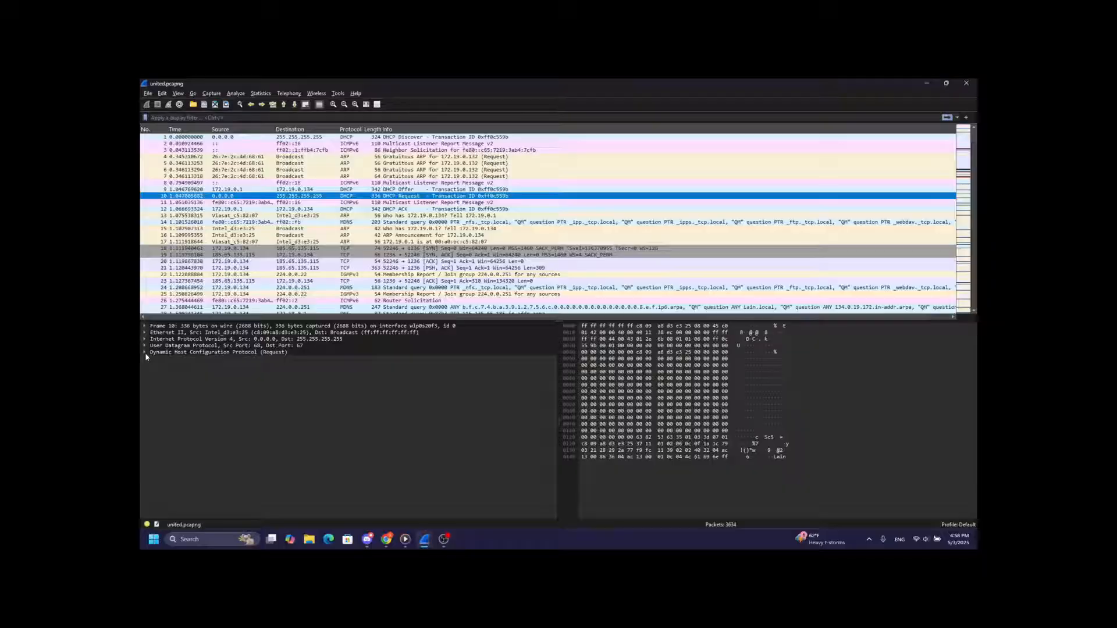
Expand the Dynamic Host Configuration Protocol (Request) tree to reveal its fields and options
click(146, 351)
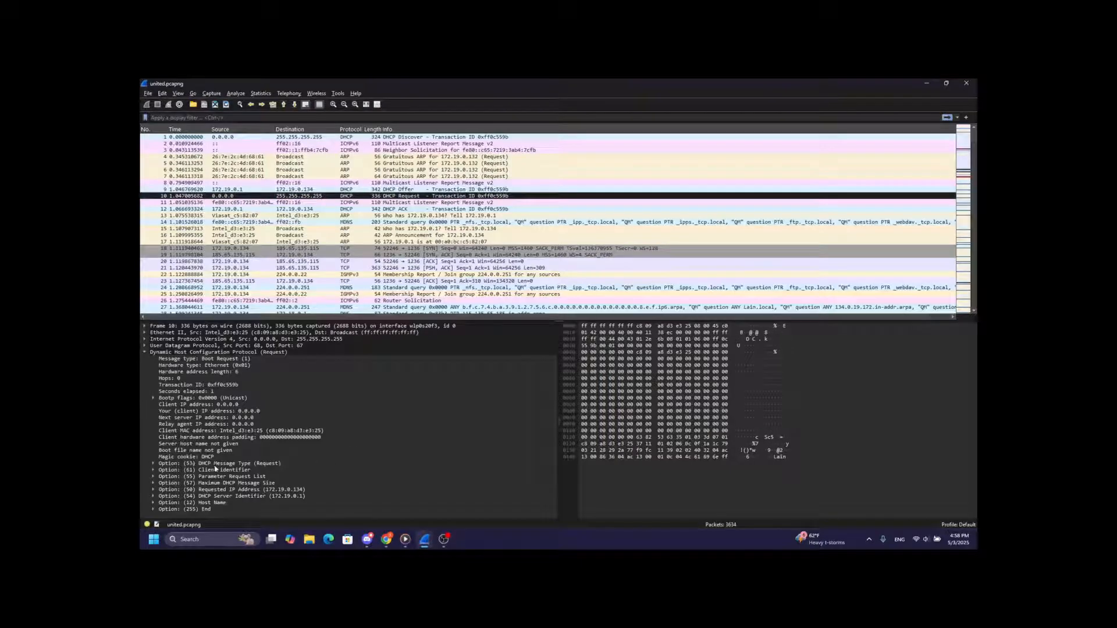